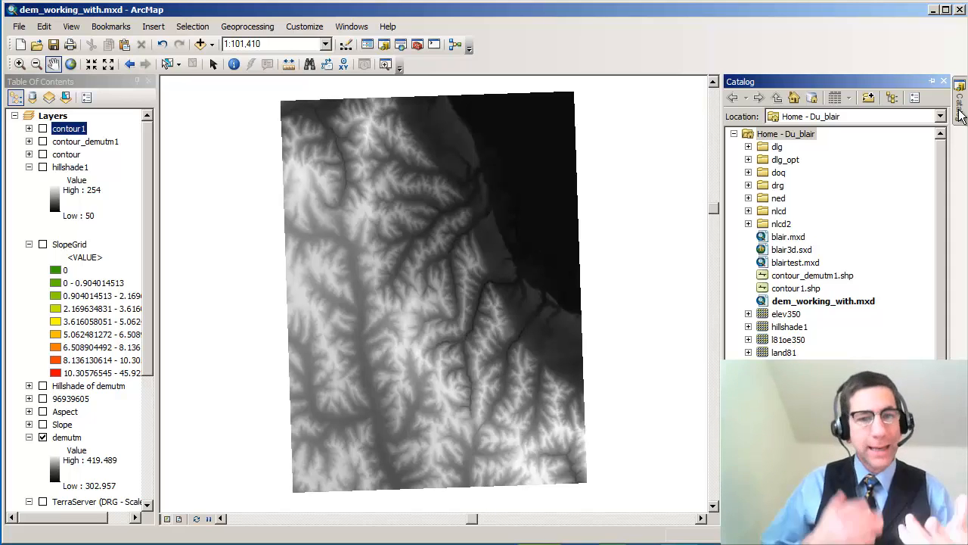
pyautogui.moveTo(901, 159)
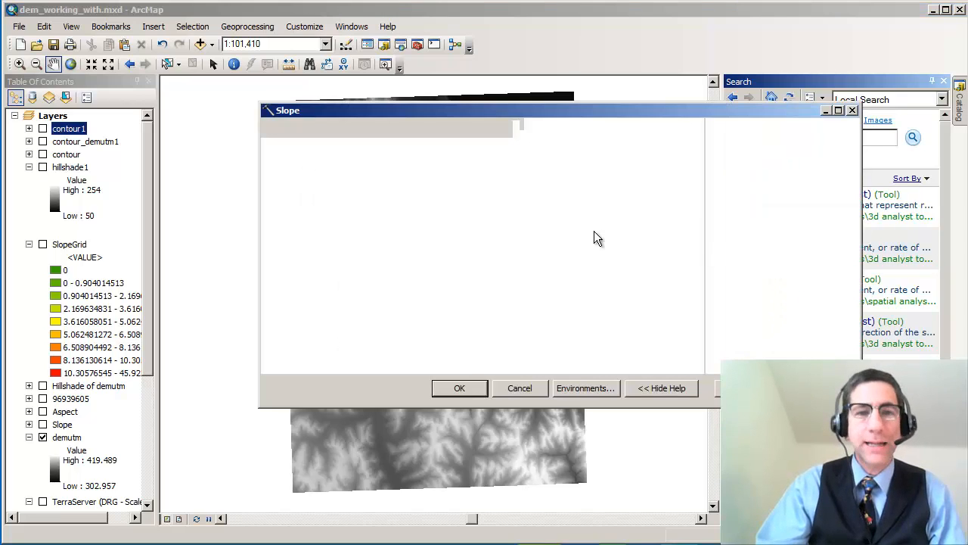
pyautogui.moveTo(572, 244)
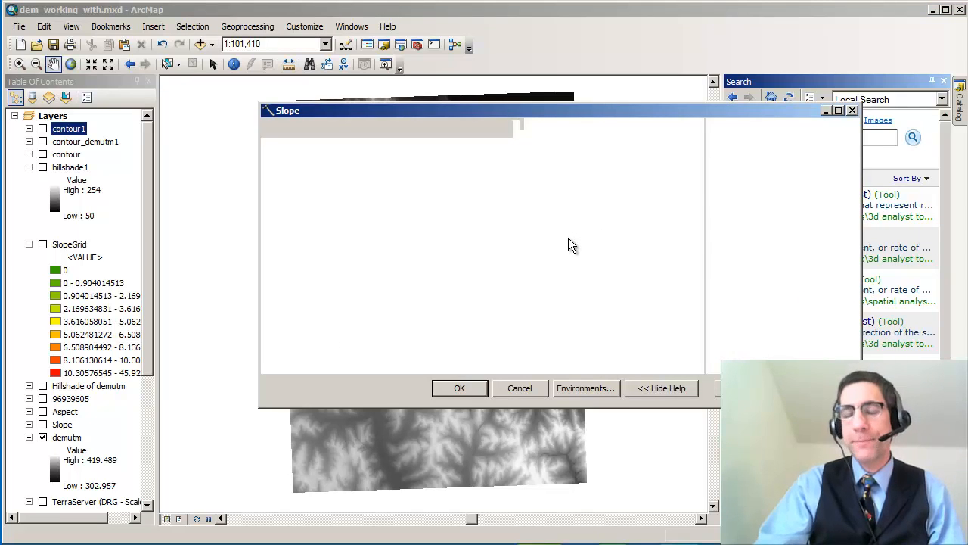
pyautogui.moveTo(567, 243)
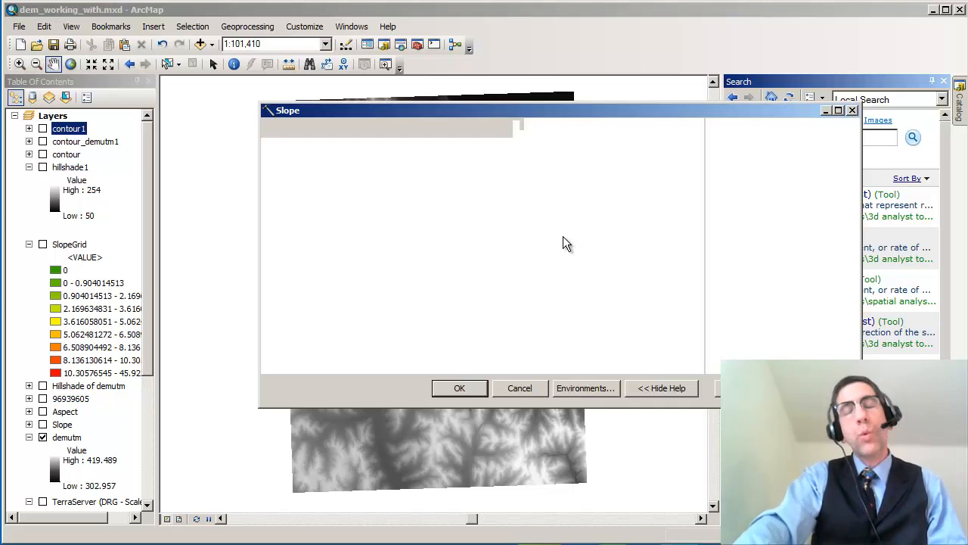
# Run Slope on demutm to create slope1 in degrees.
pyautogui.click(459, 387)
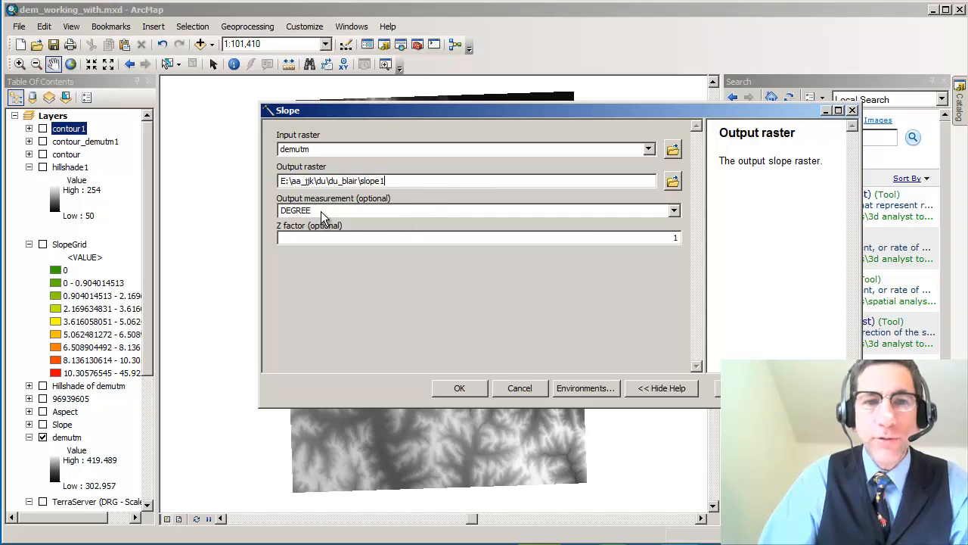
pyautogui.click(672, 210)
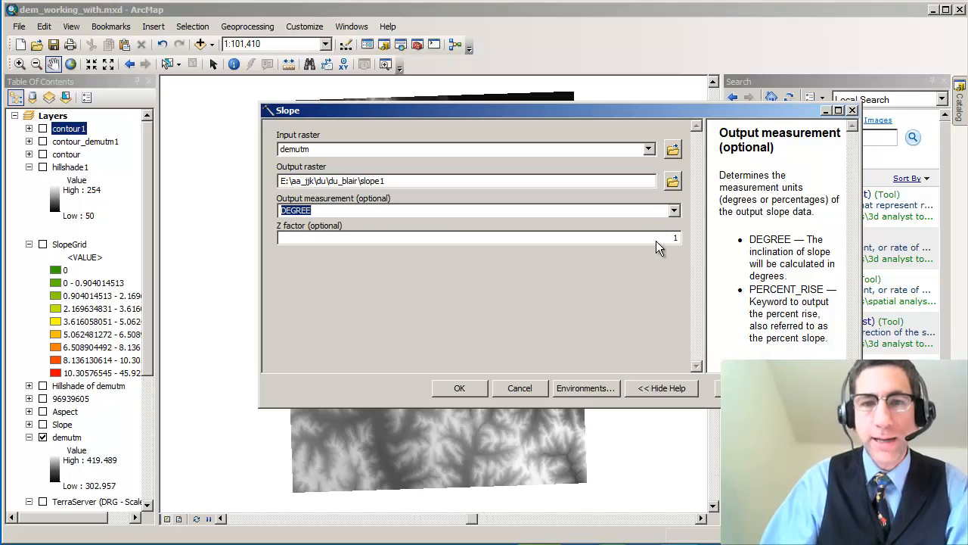
pyautogui.moveTo(558, 407)
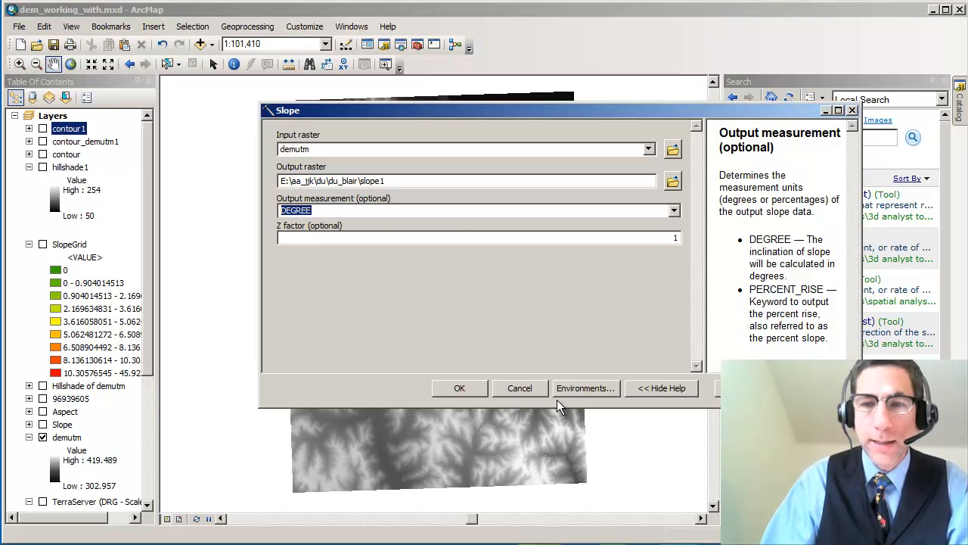
pyautogui.click(459, 388)
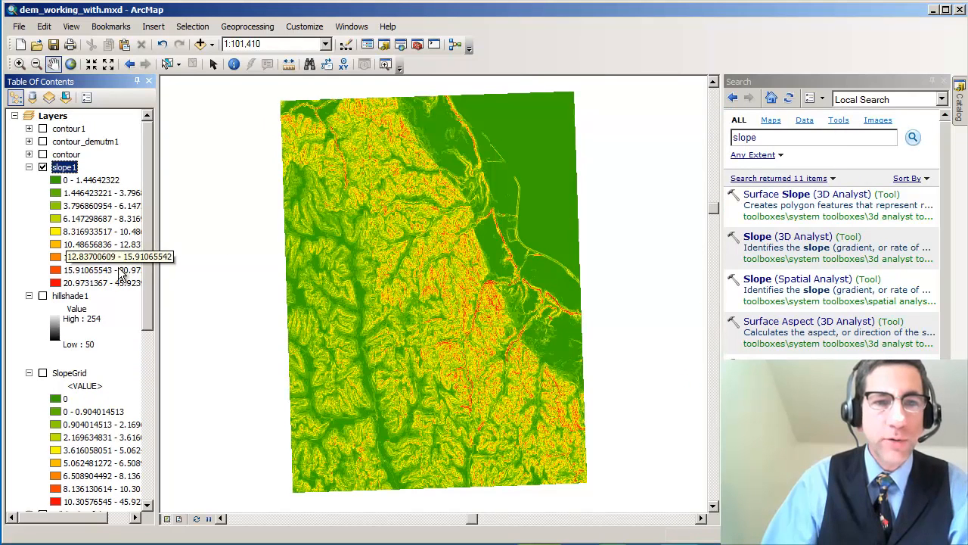
# In slope1's Symbology properties, set five classes and open Classify.
pyautogui.rightClick(65, 166)
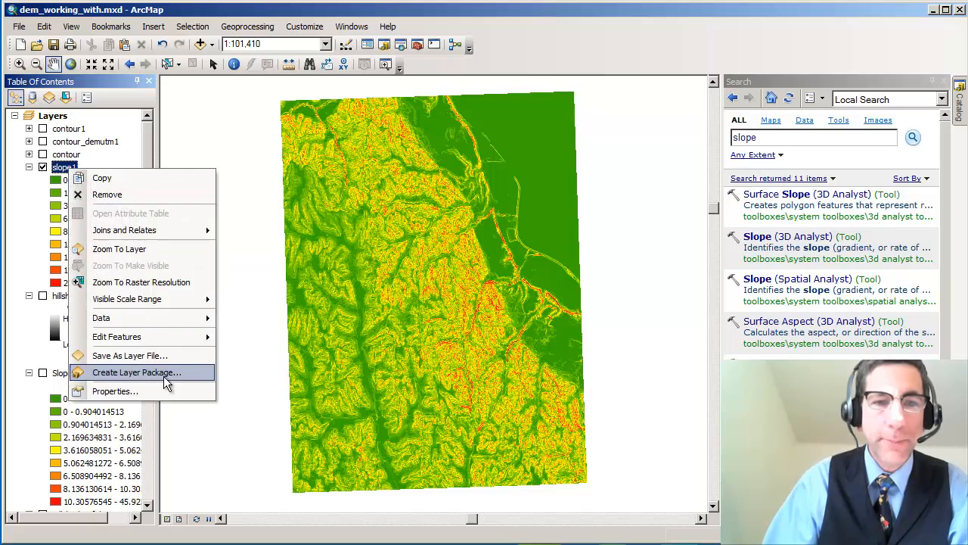
pyautogui.click(115, 391)
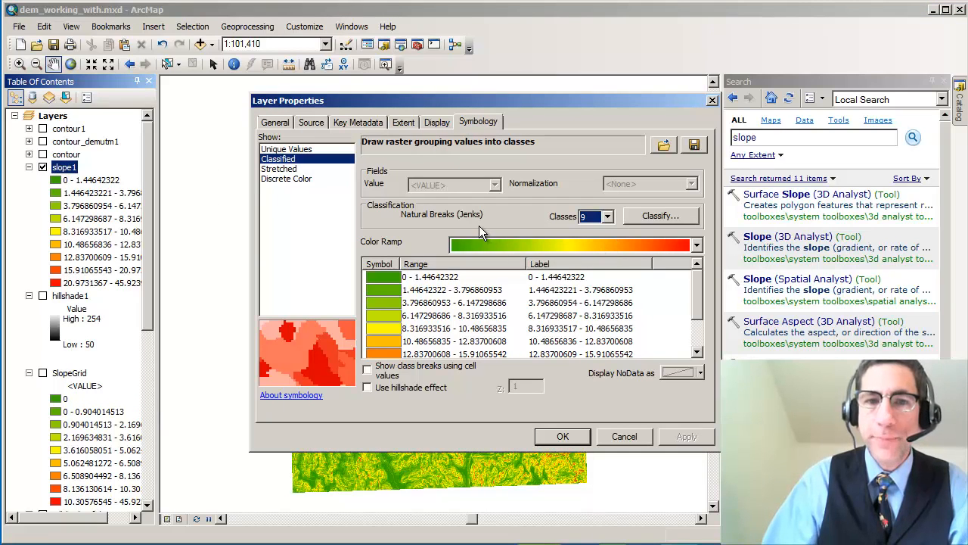
pyautogui.click(609, 216)
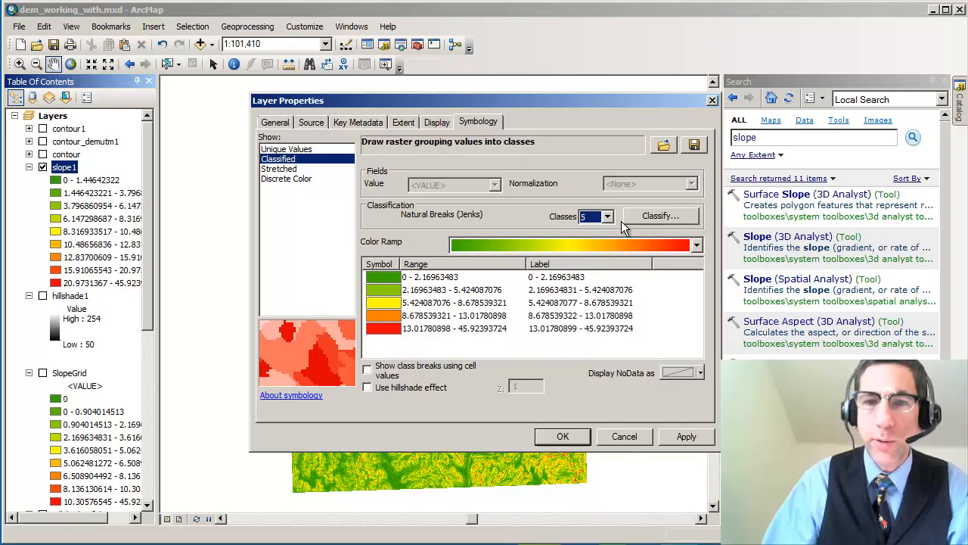
pyautogui.click(659, 216)
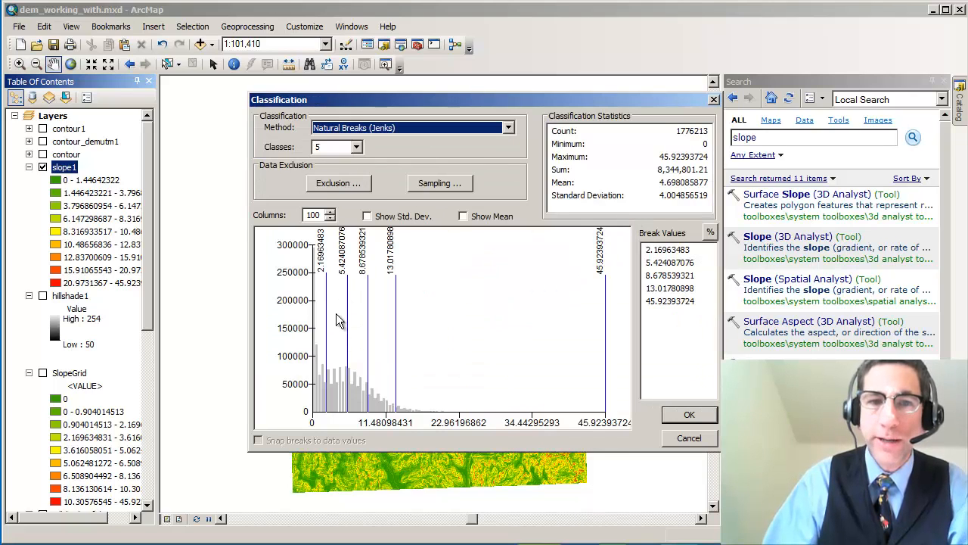
pyautogui.moveTo(317, 376)
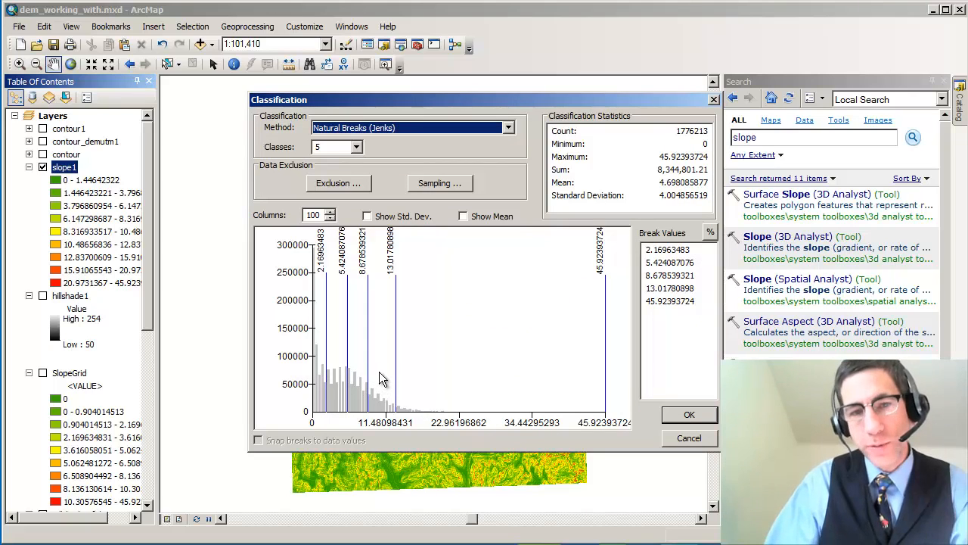
pyautogui.moveTo(394, 399)
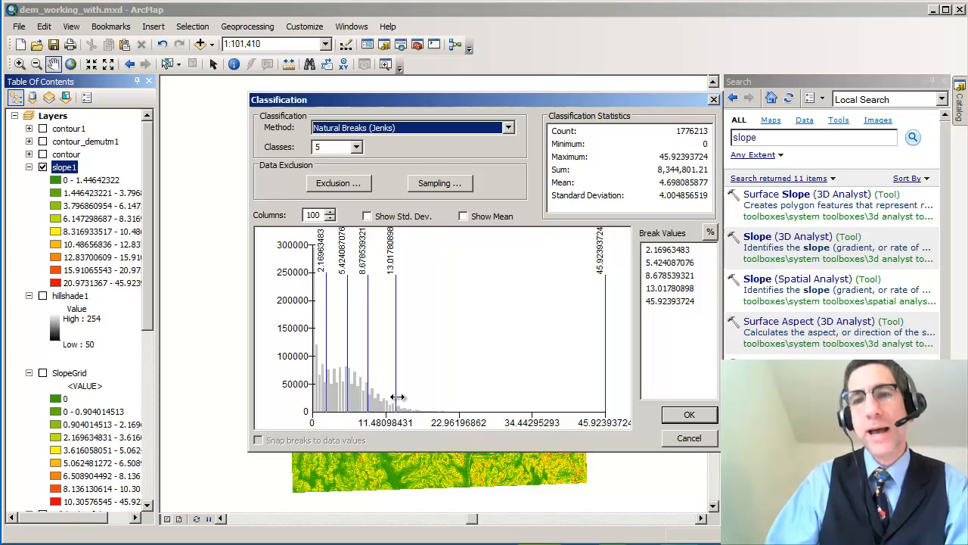
# Choose Quantile classification and apply the five-class symbology to slope1.
pyautogui.click(508, 127)
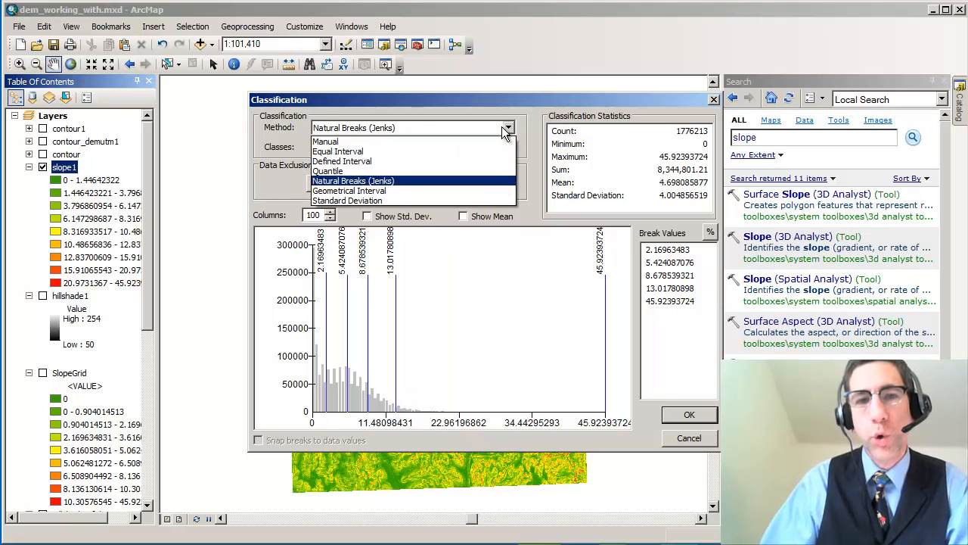
pyautogui.click(326, 170)
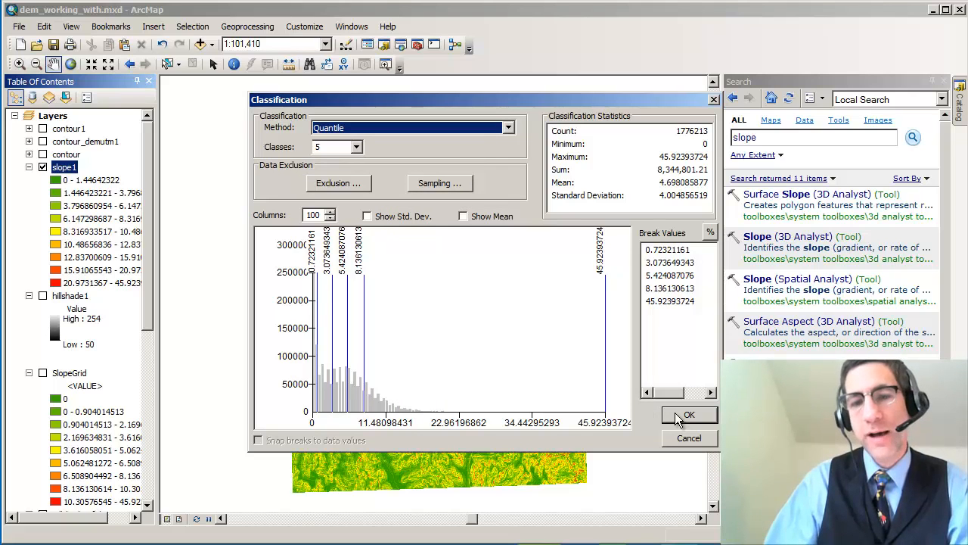
pyautogui.click(689, 415)
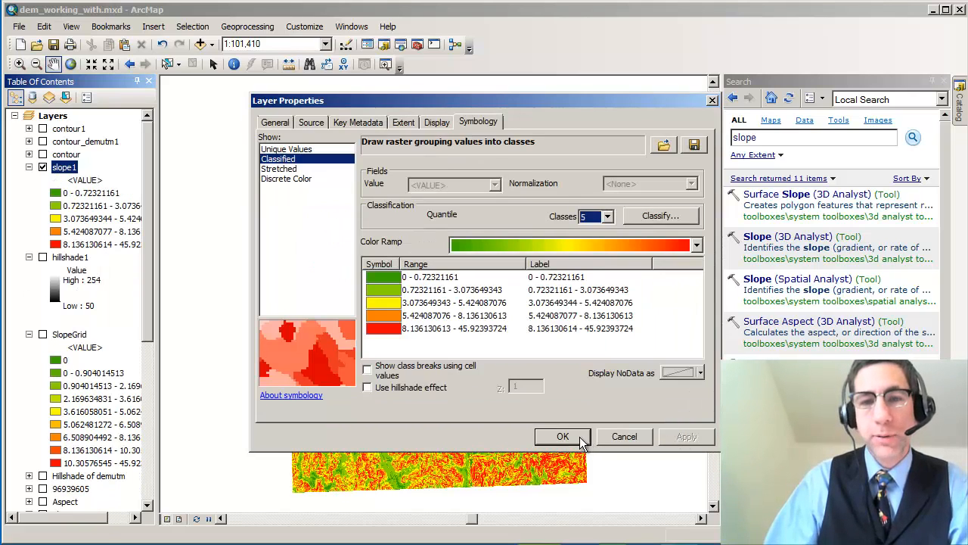
pyautogui.click(563, 437)
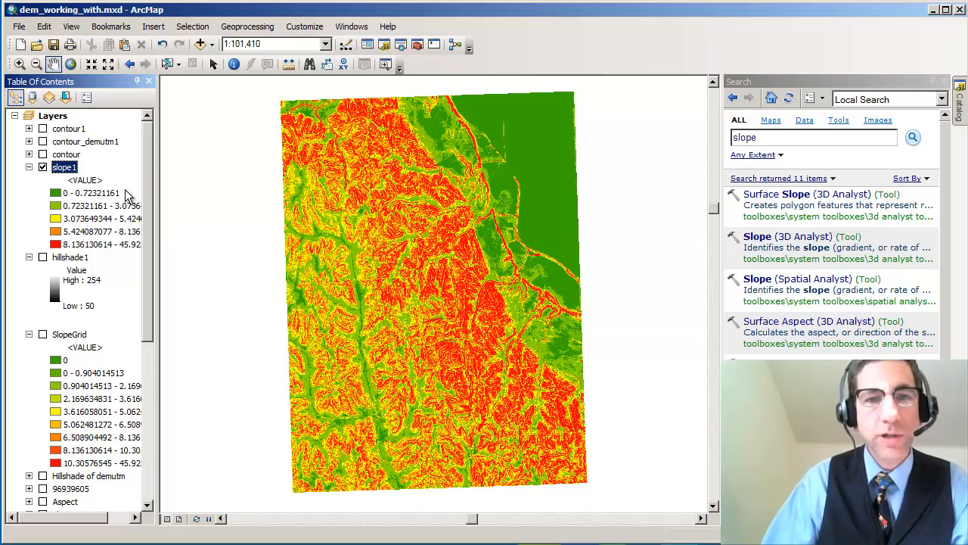
pyautogui.moveTo(232, 202)
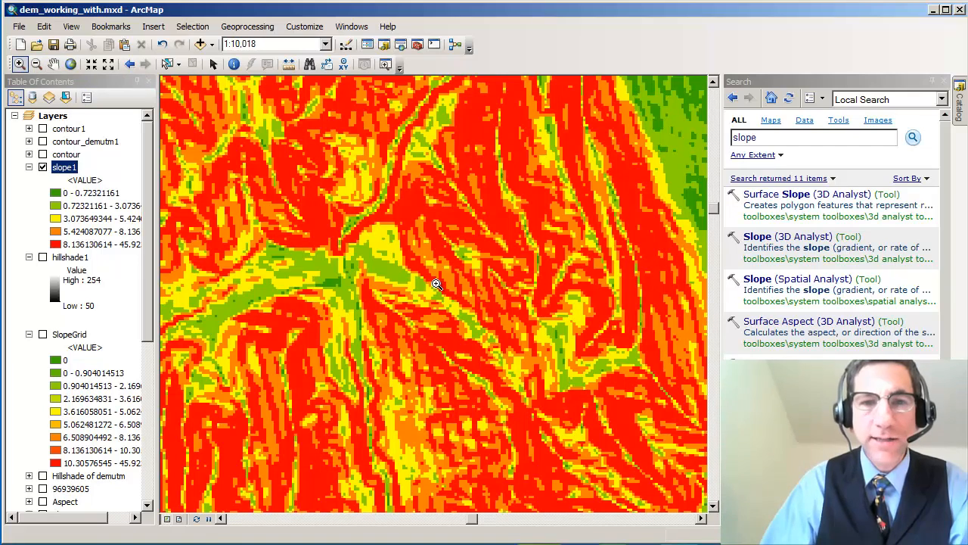
pyautogui.moveTo(578, 287)
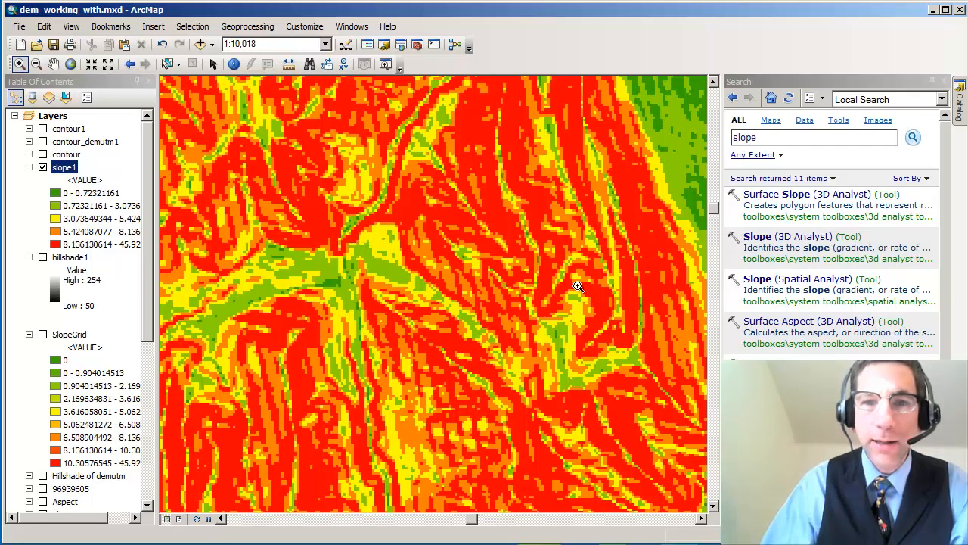
pyautogui.moveTo(49, 148)
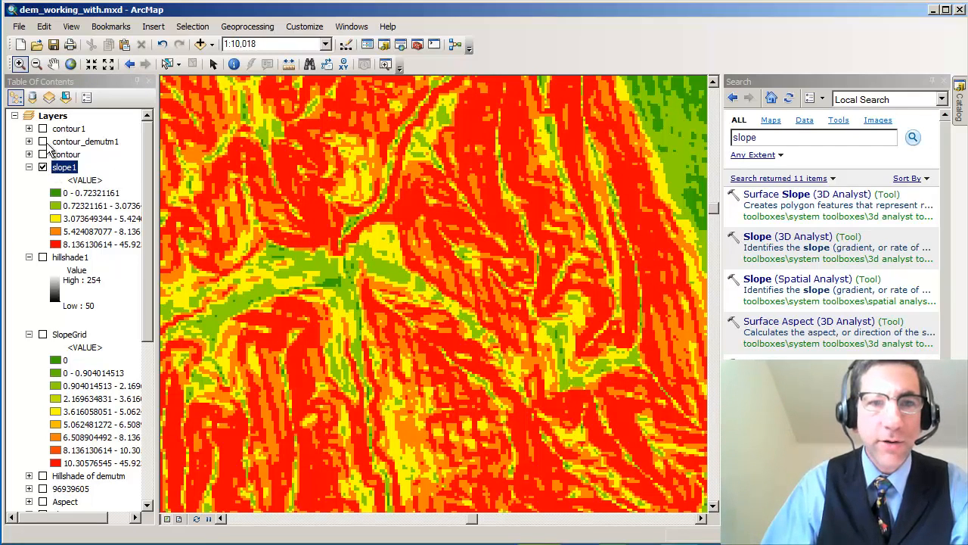
# Switch on hillshade1 in the Table of Contents beneath slope1.
pyautogui.click(43, 258)
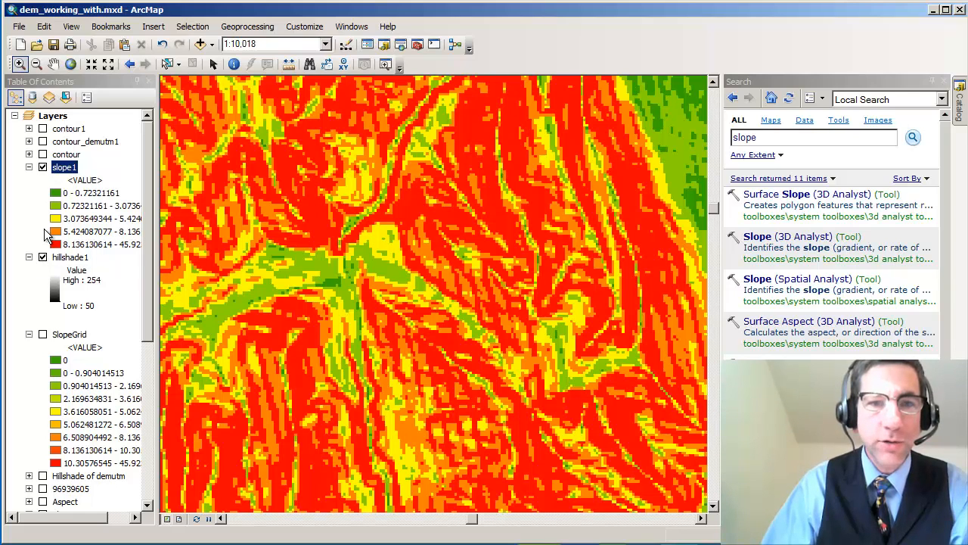
pyautogui.rightClick(64, 167)
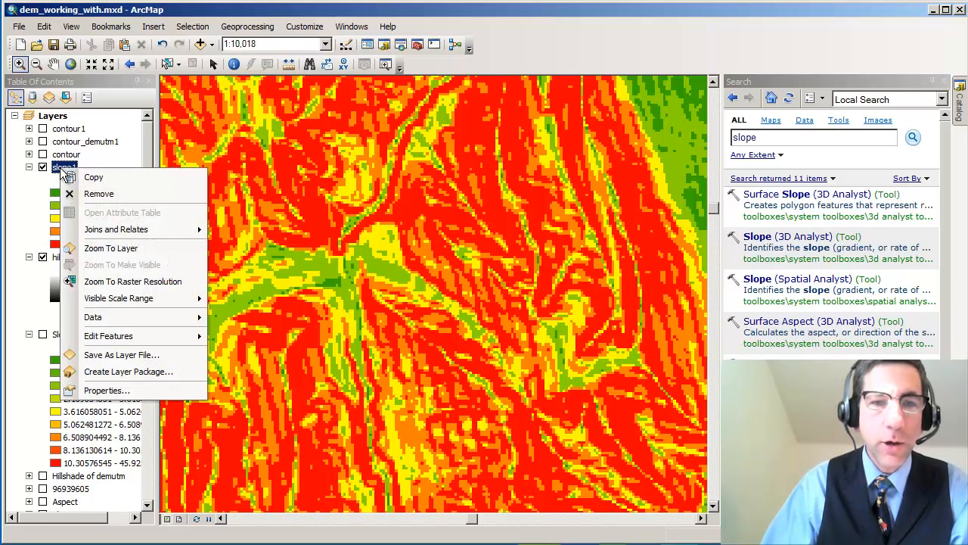
# Set slope1's display transparency to 50% in its layer properties.
pyautogui.click(106, 390)
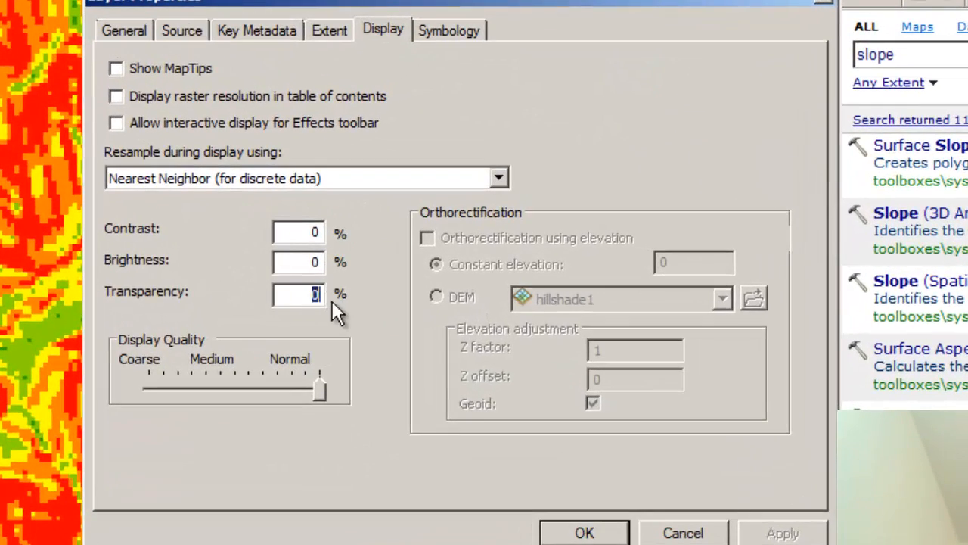
pyautogui.write('50')
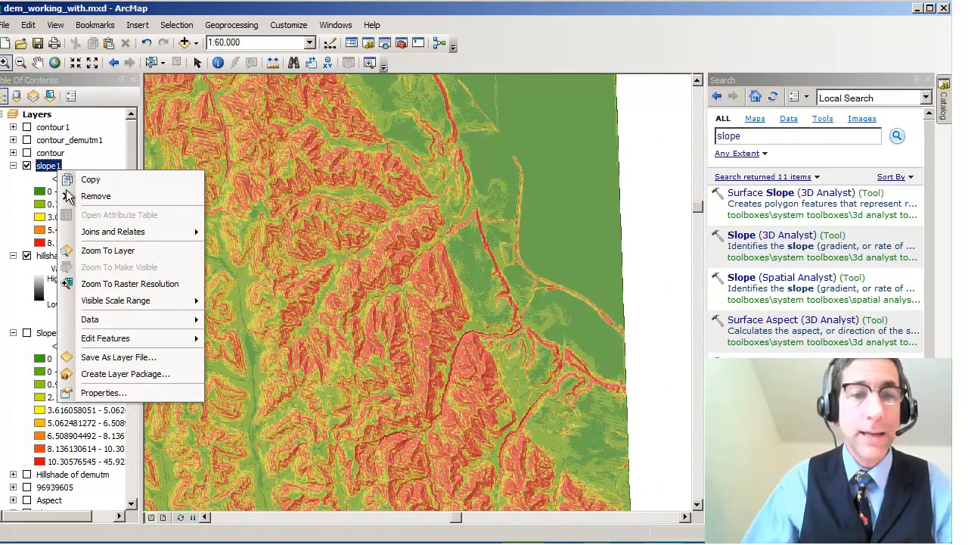
# Check slope1's Source tab for 9-metre cells and NAD 1983 UTM Zone 14N.
pyautogui.click(104, 393)
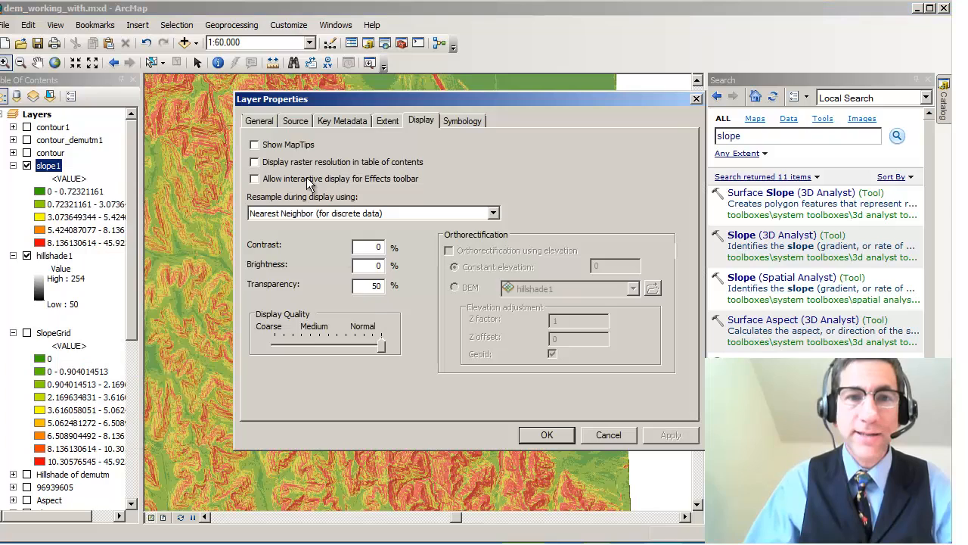
pyautogui.click(295, 120)
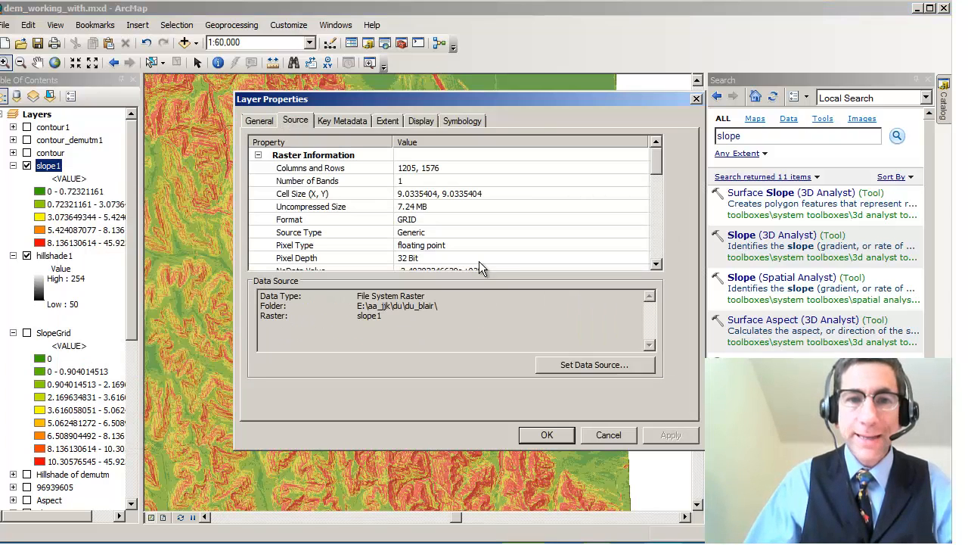
pyautogui.scroll(-3)
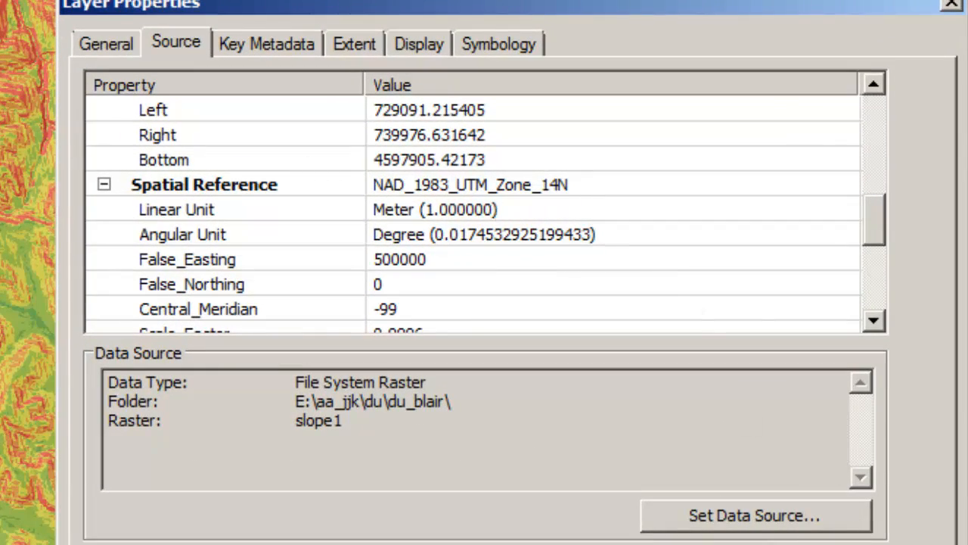
pyautogui.click(952, 6)
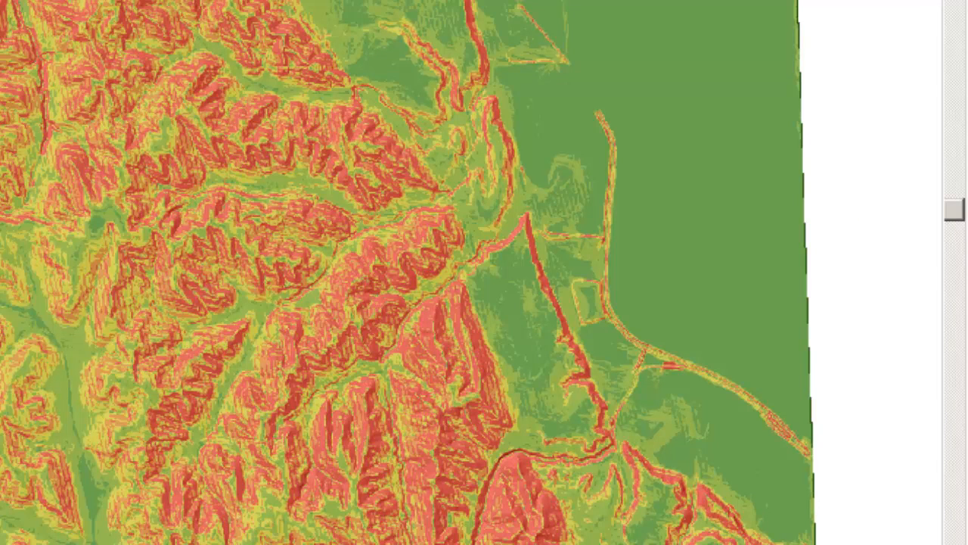